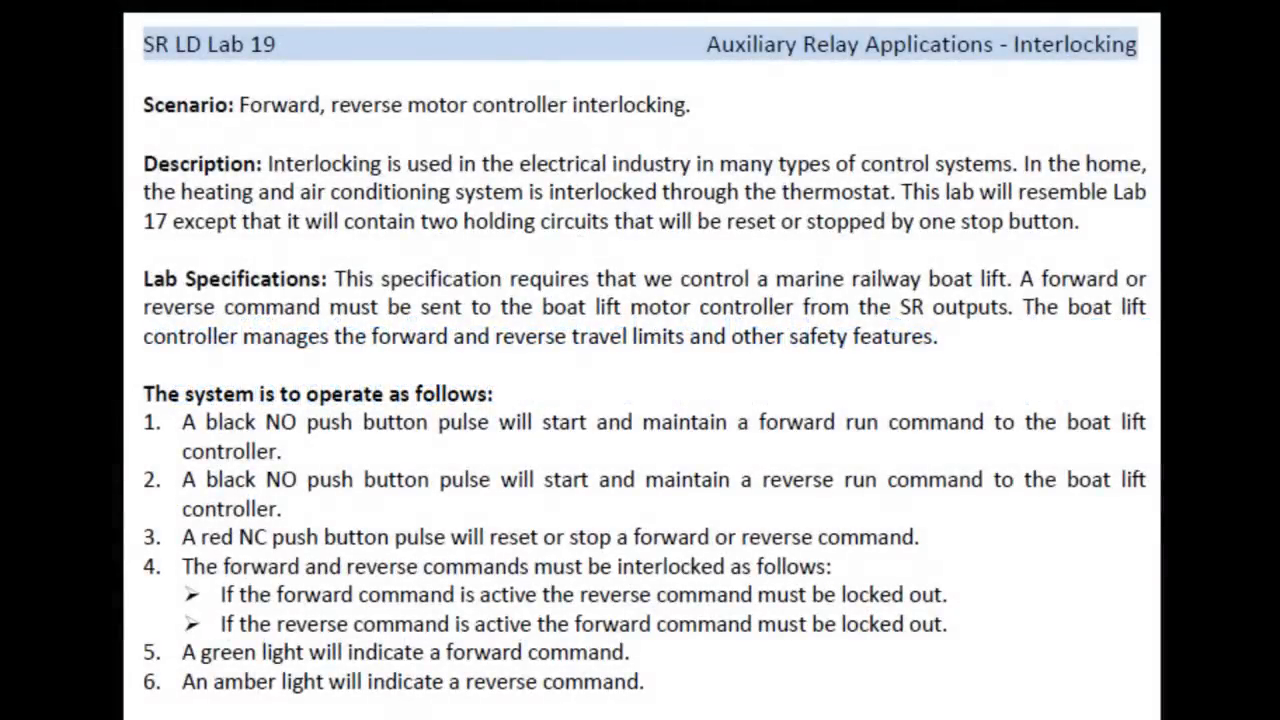
Scroll the lab sheet down to the Method steps and Input/Output Assignments table.
scroll(down, 3)
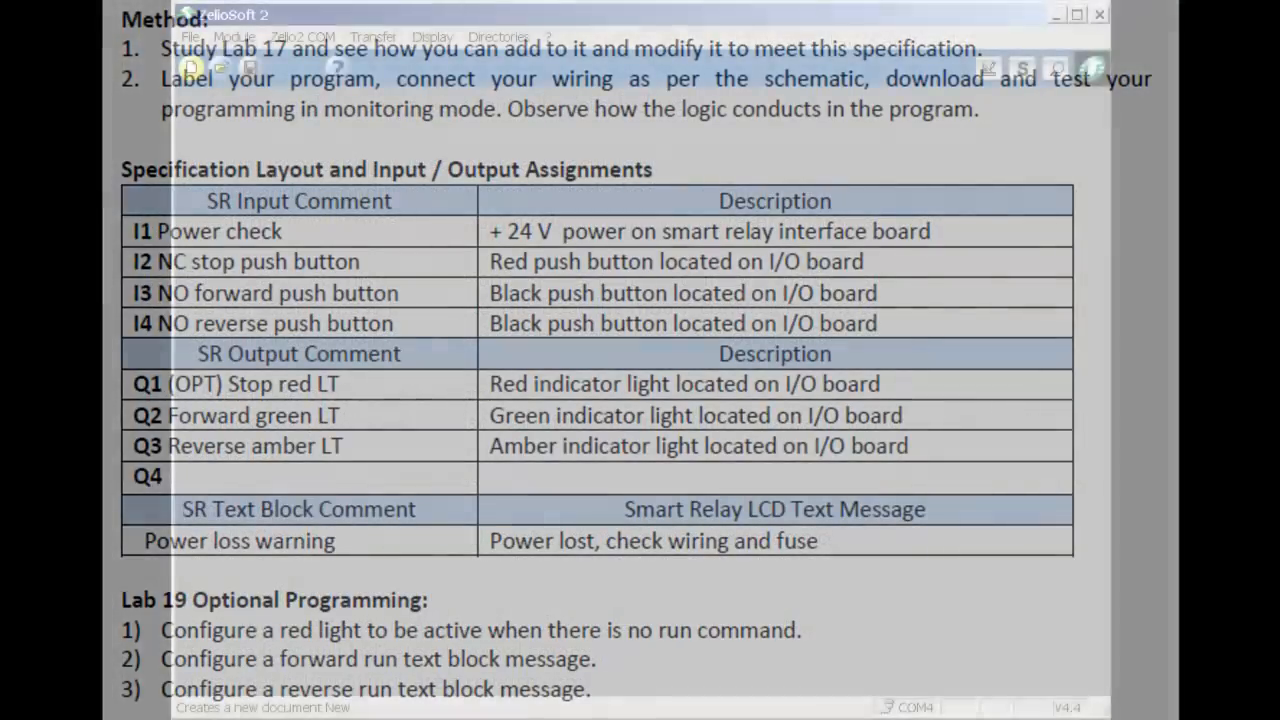
Create a new ladder program for the SR2B121BD module.
click(190, 67)
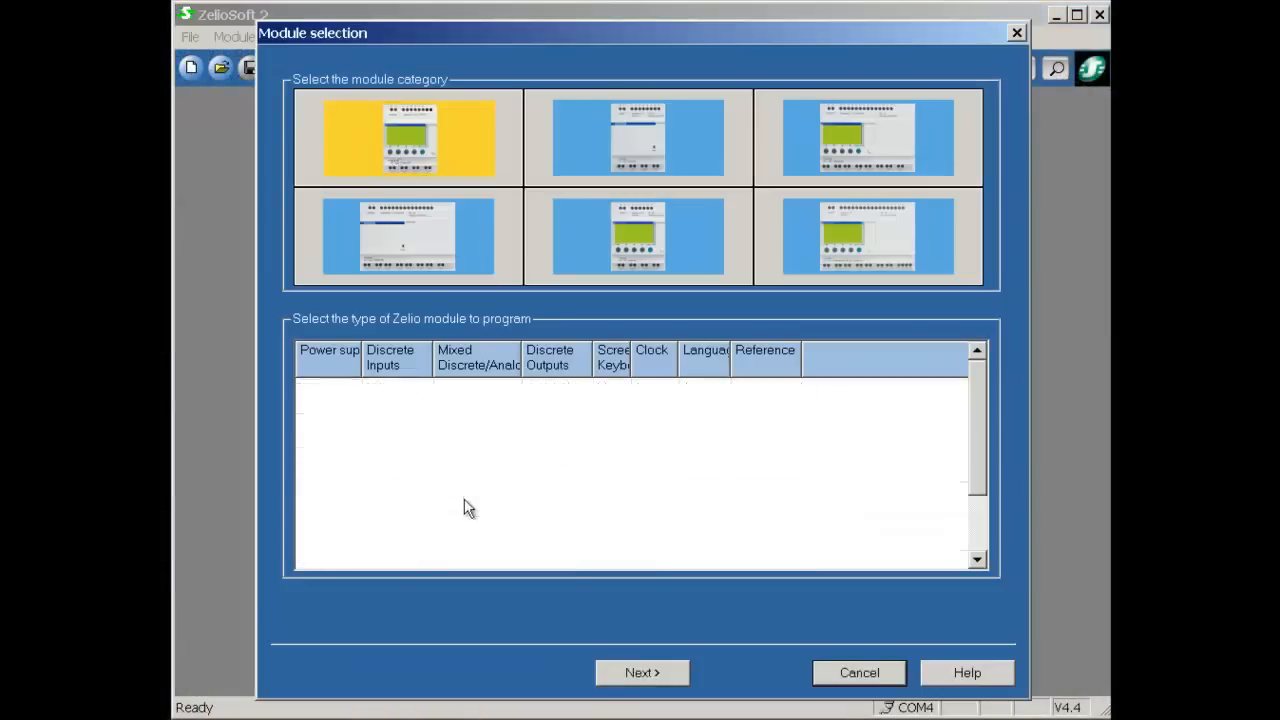
click(642, 672)
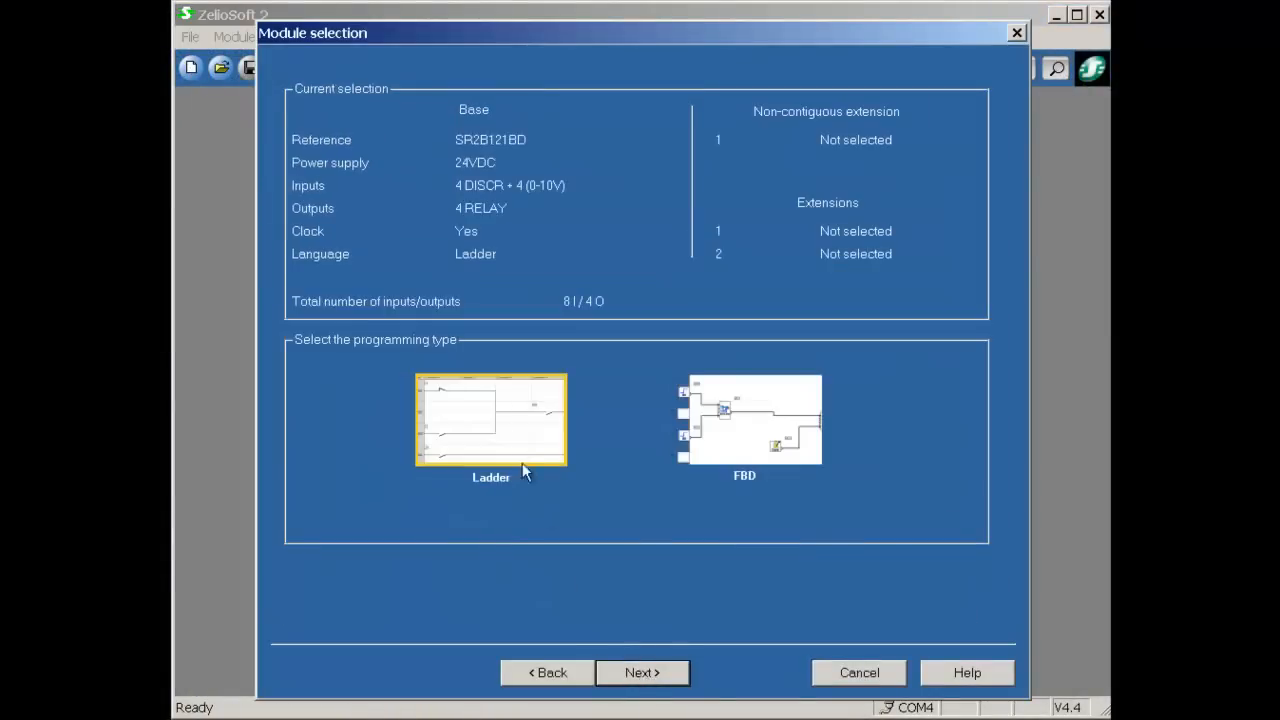
click(642, 672)
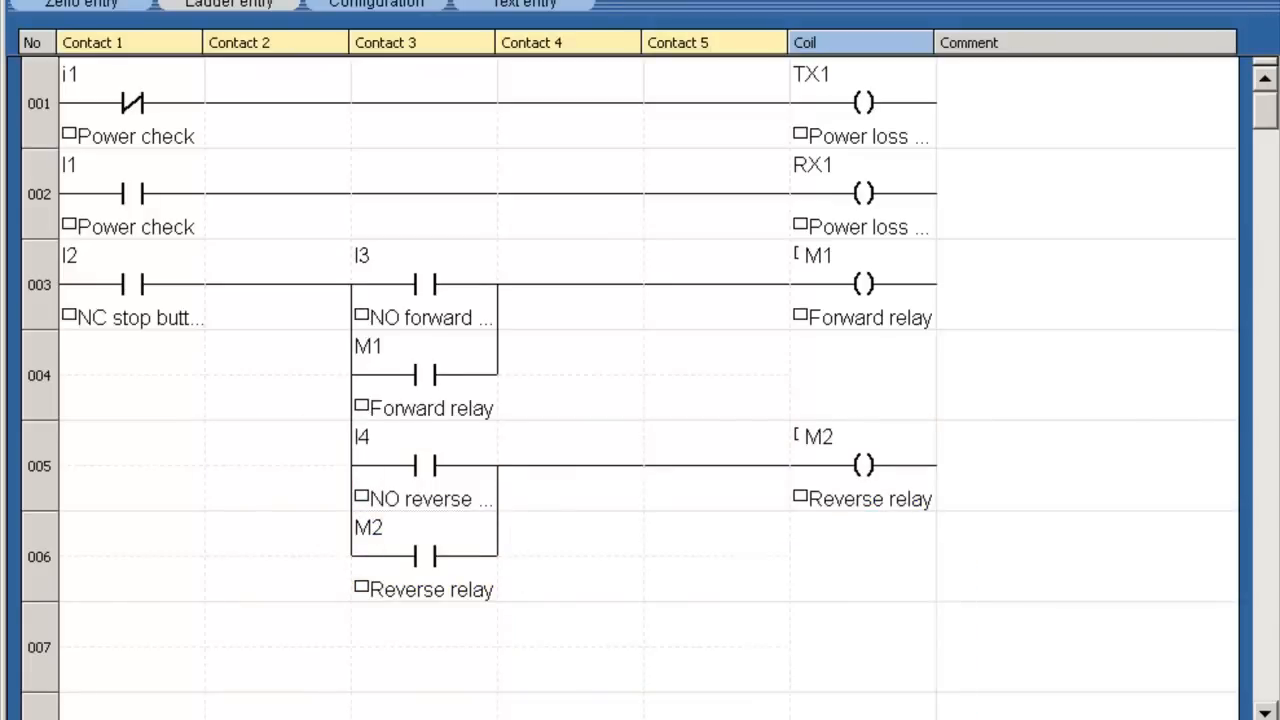
Paste m2 and m1 interlock contacts before coils M1 and M2, and make rung 008's M1 contact normally closed.
right_click(470, 380)
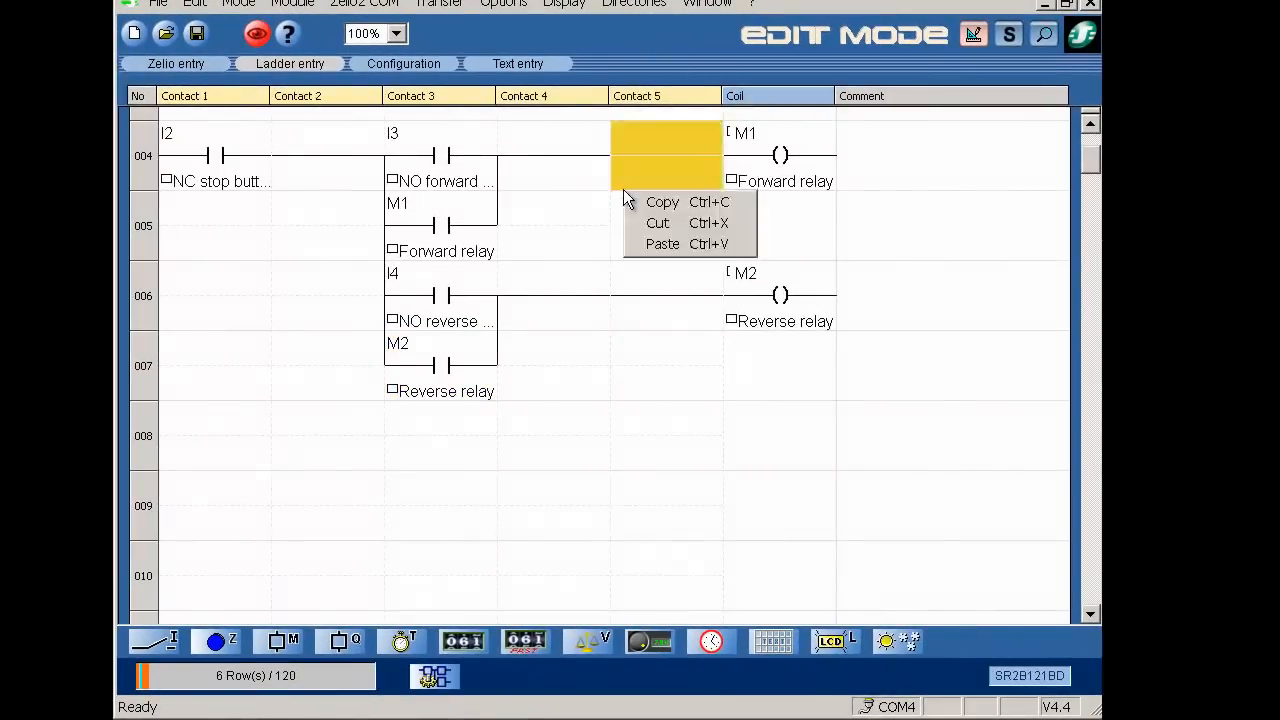
click(662, 244)
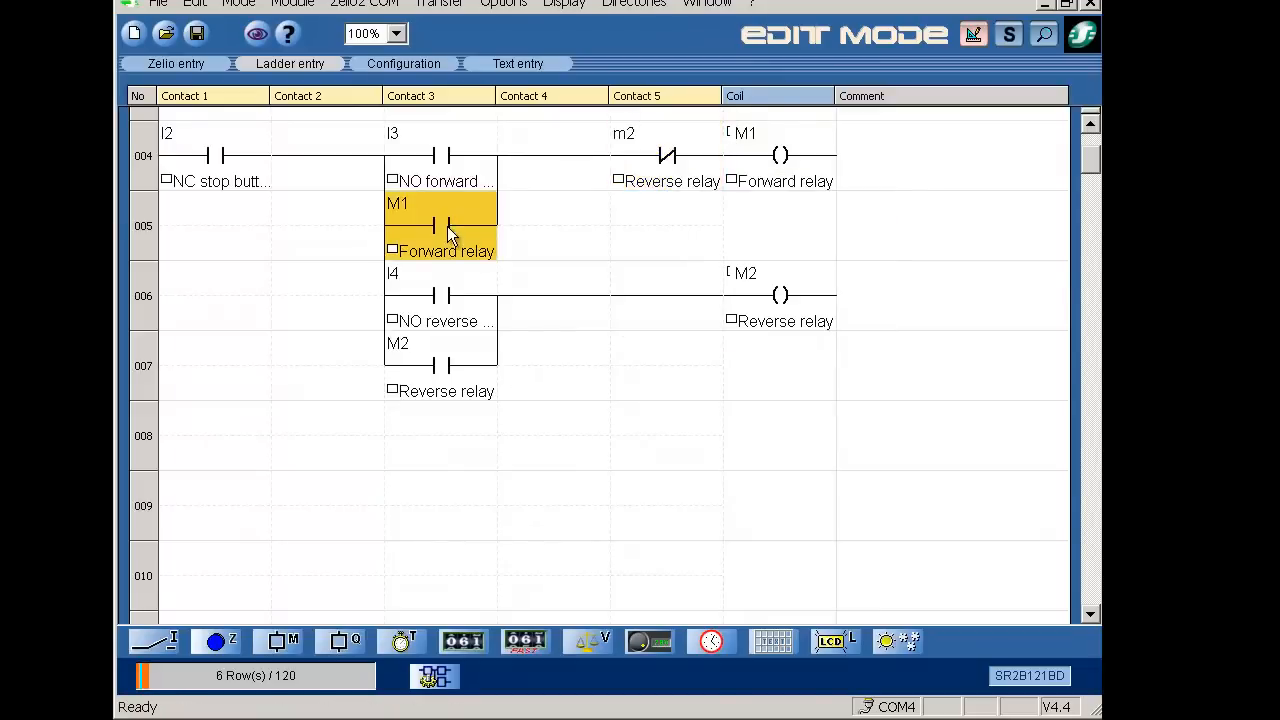
click(667, 295)
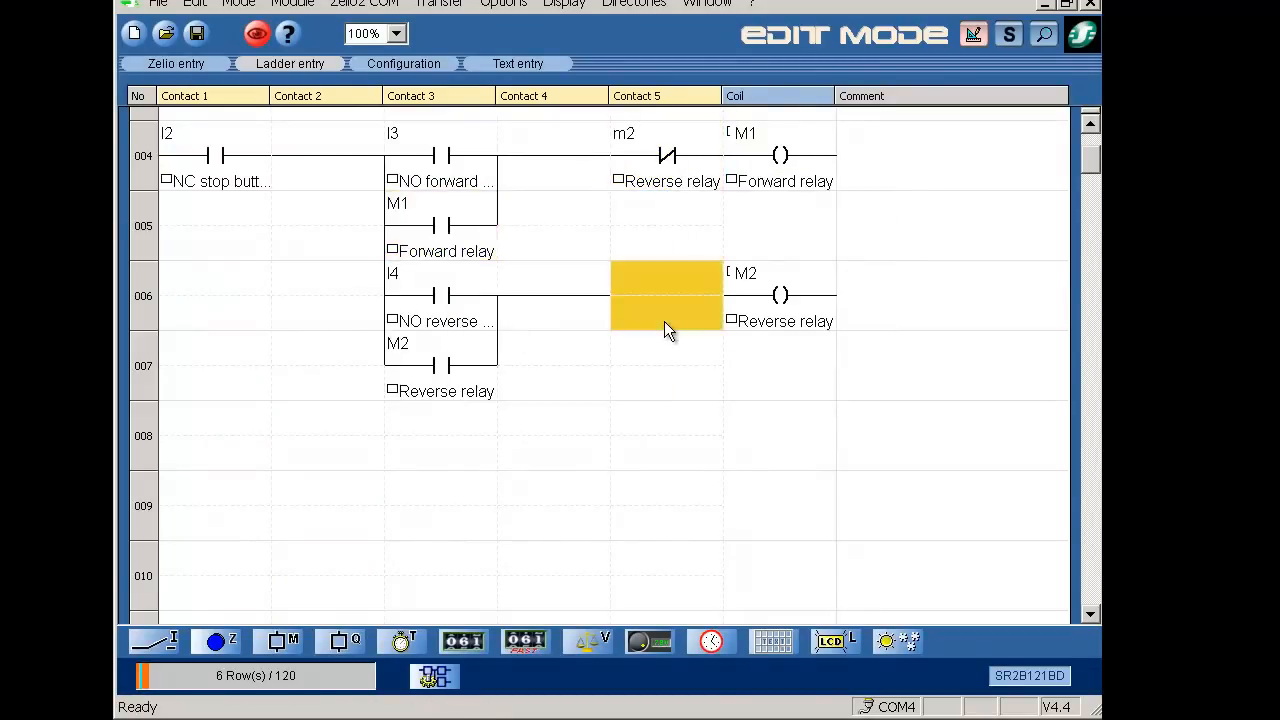
right_click(665, 295)
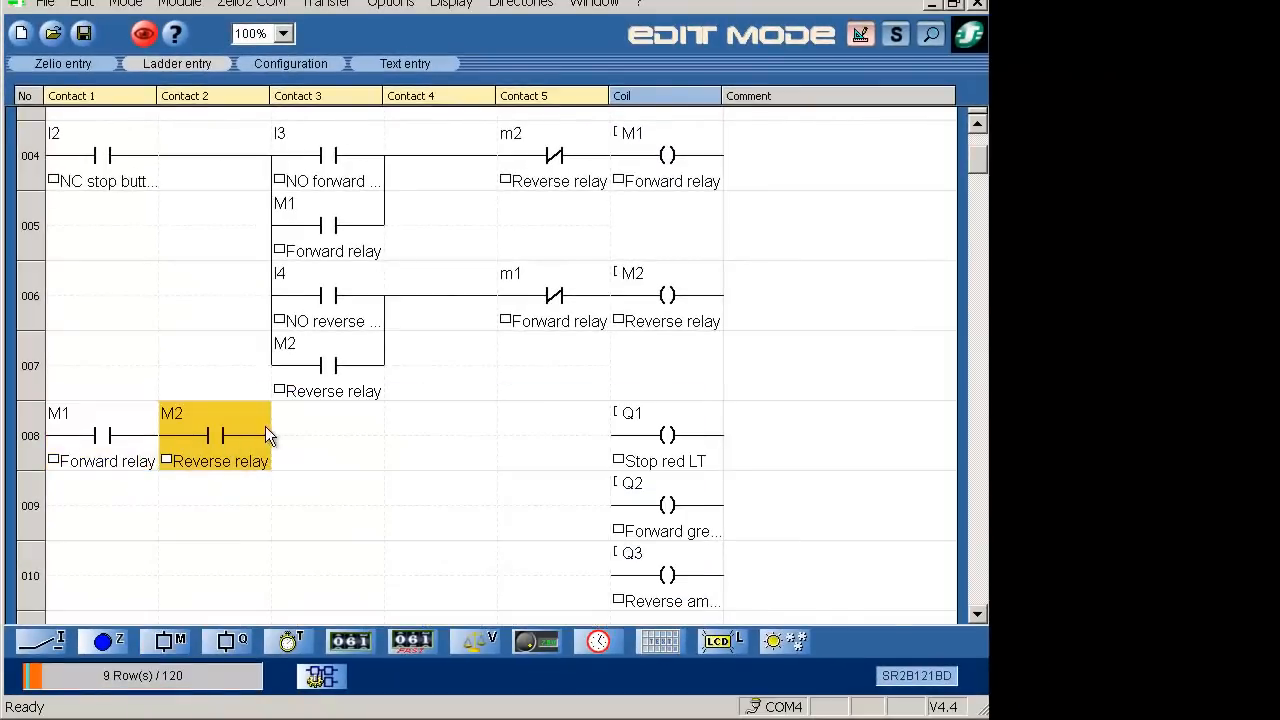
right_click(90, 435)
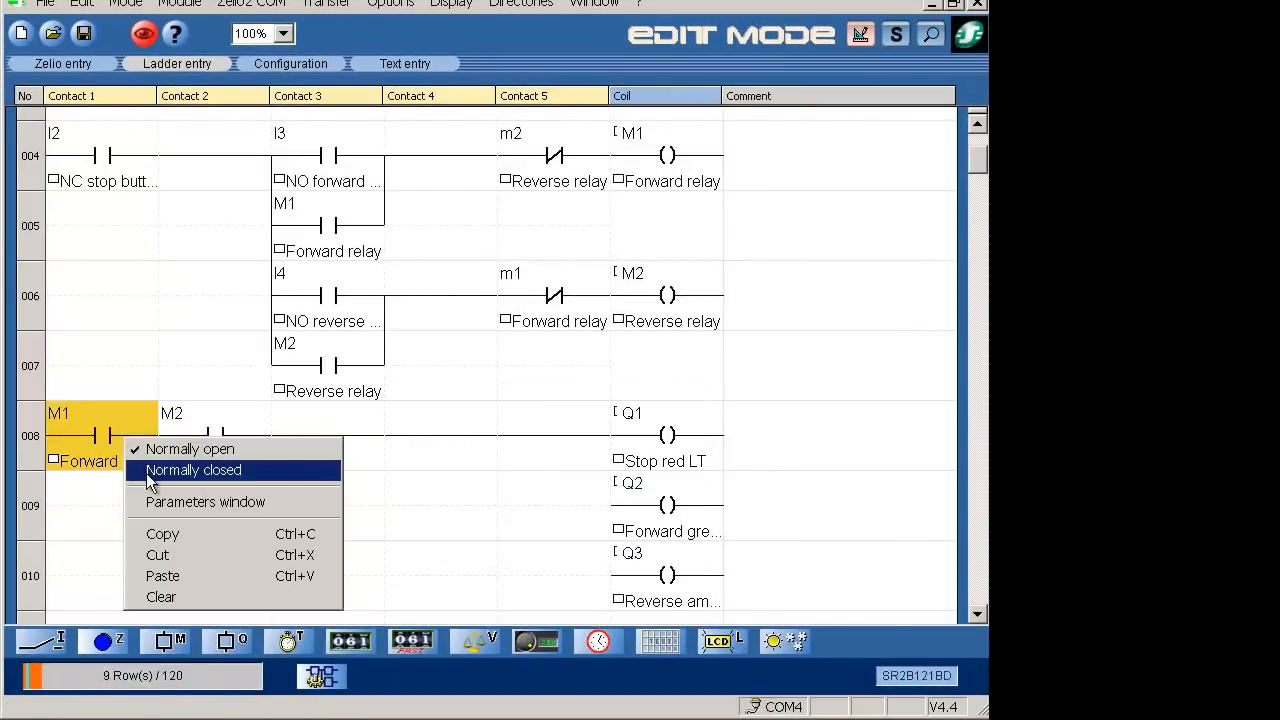
click(193, 469)
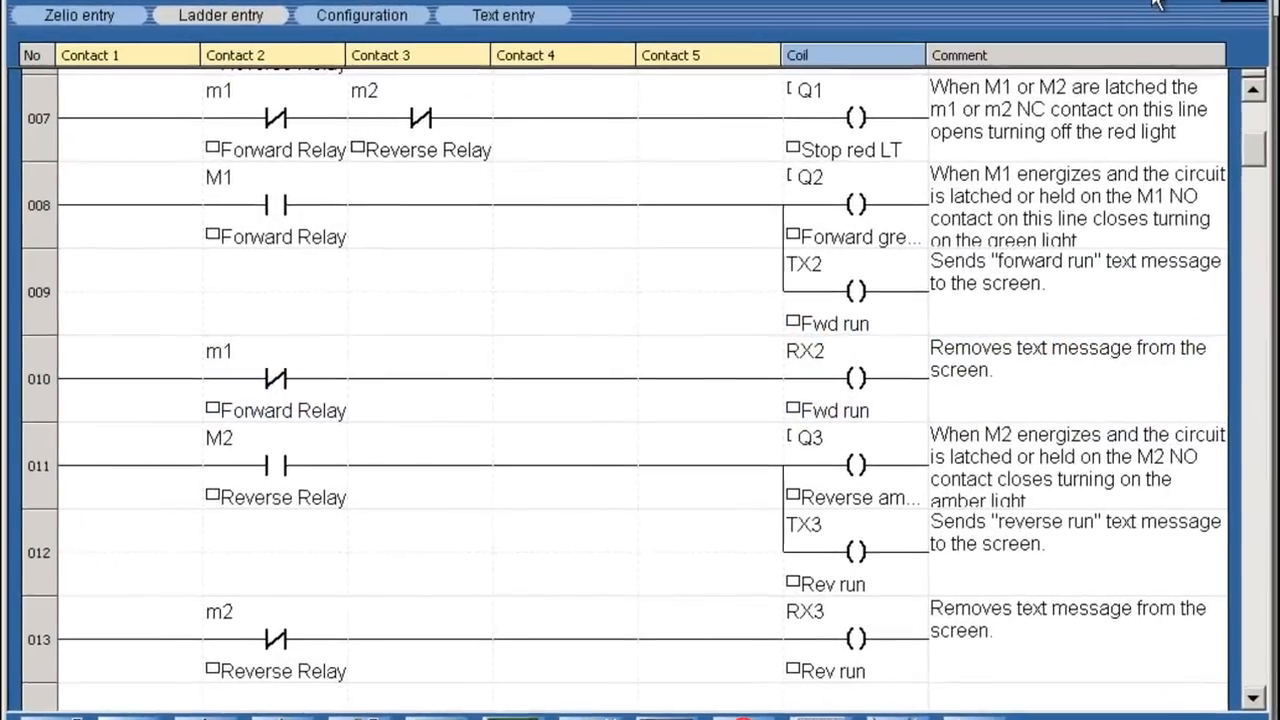
Run the interlocking program in simulation and show the discrete input switches.
click(1211, 23)
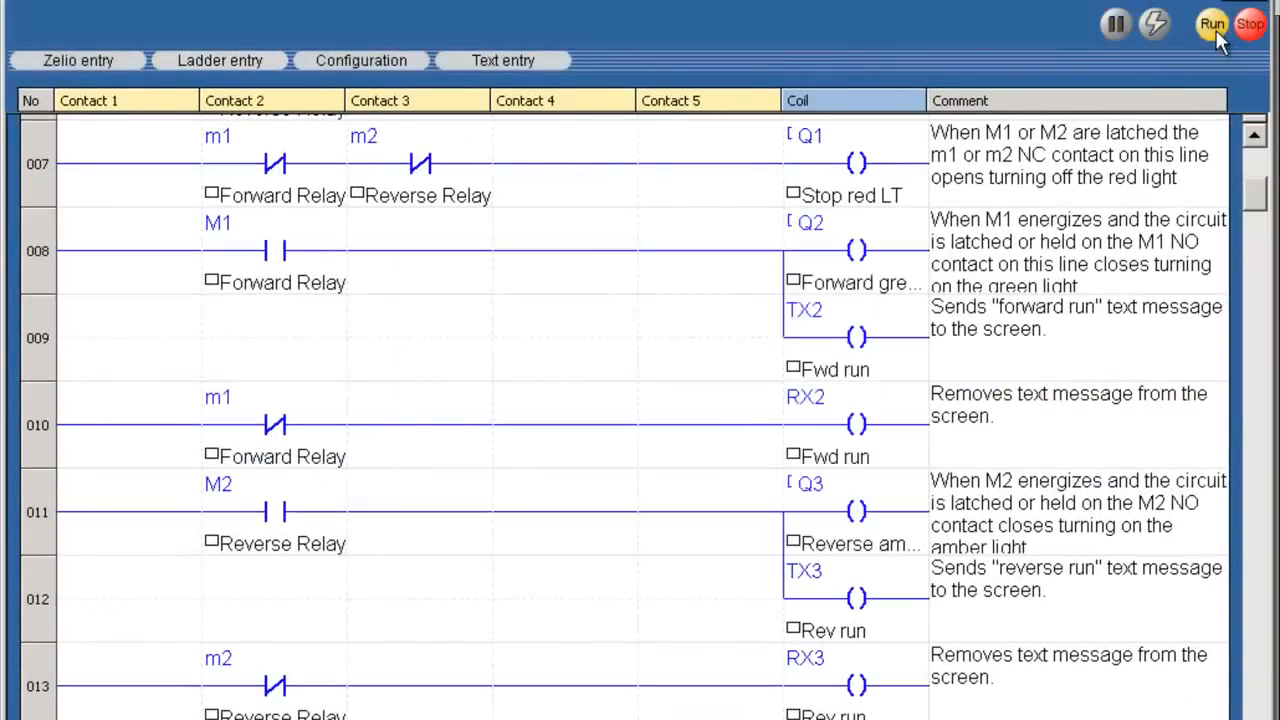
click(1211, 23)
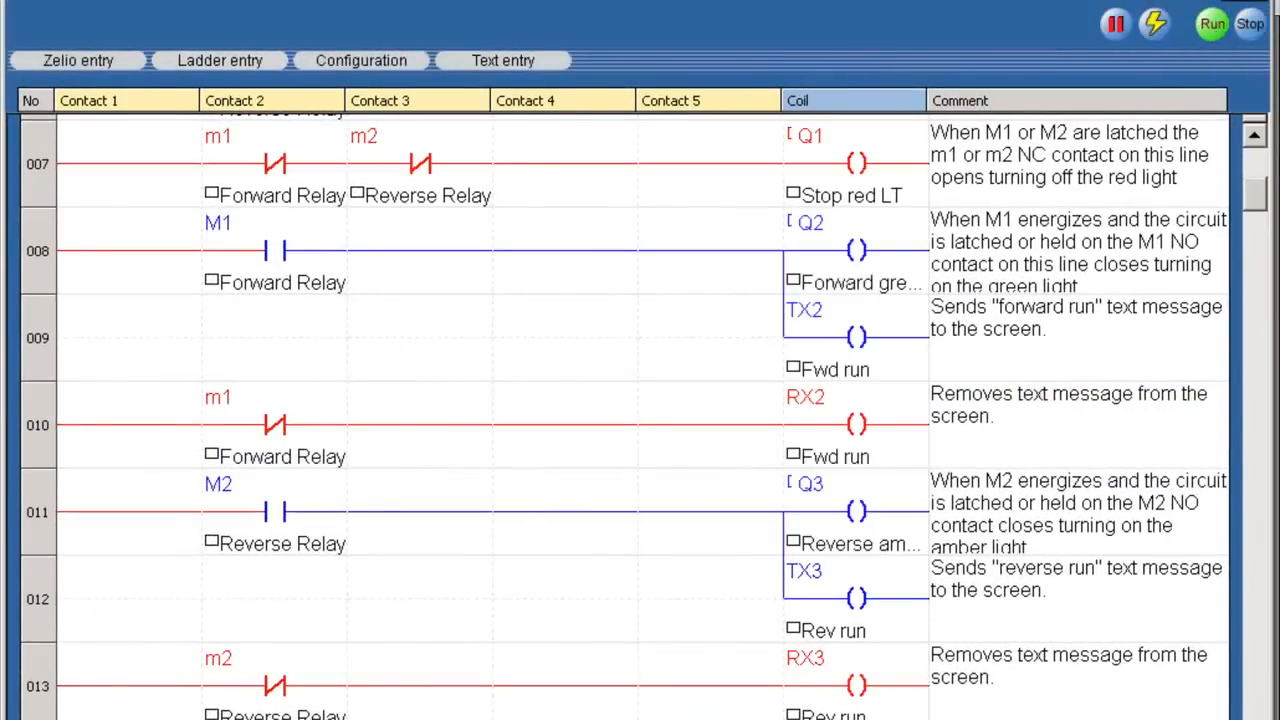
click(1211, 24)
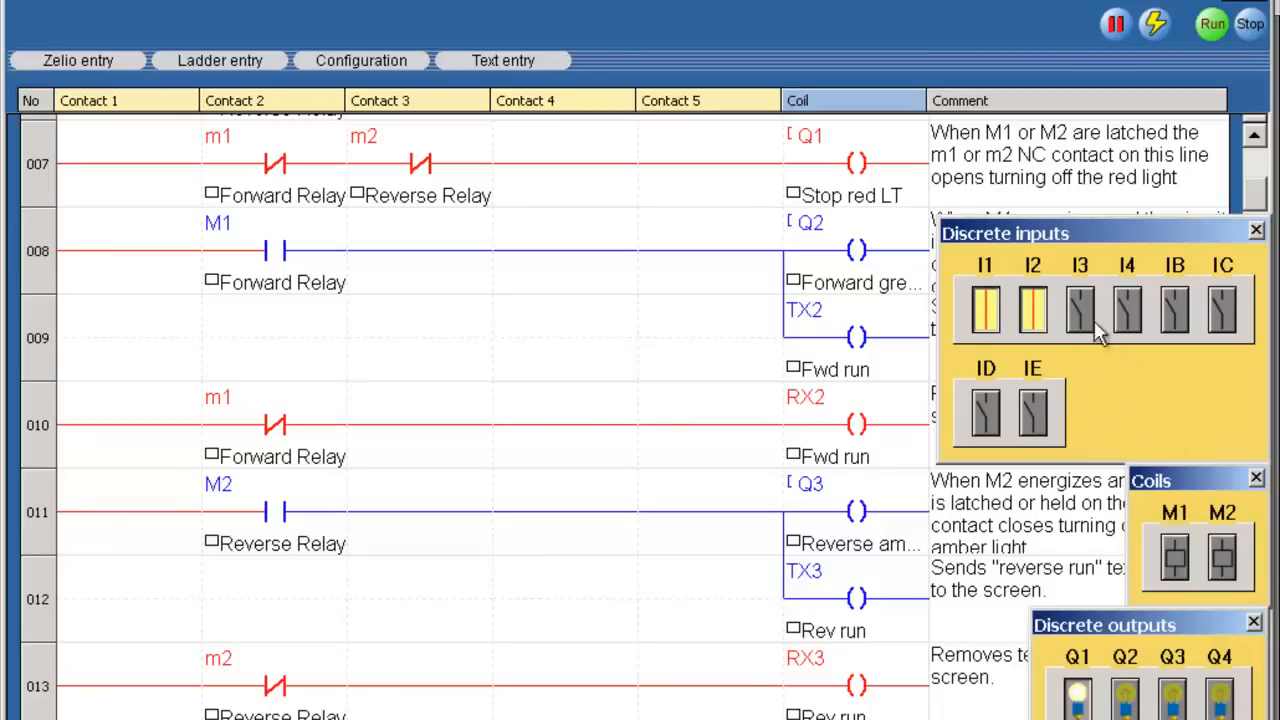
mouse_move(1085, 385)
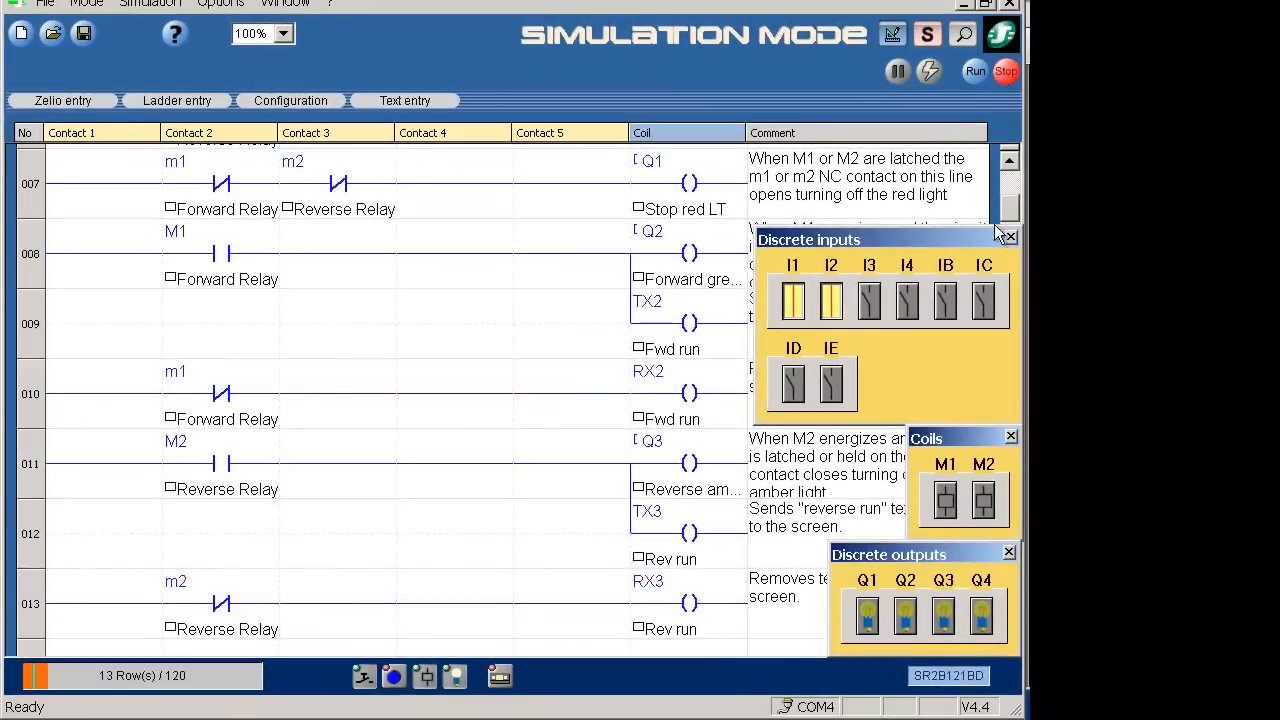
Start a PC-to-module program transfer, with the module set to run after loading.
click(322, 62)
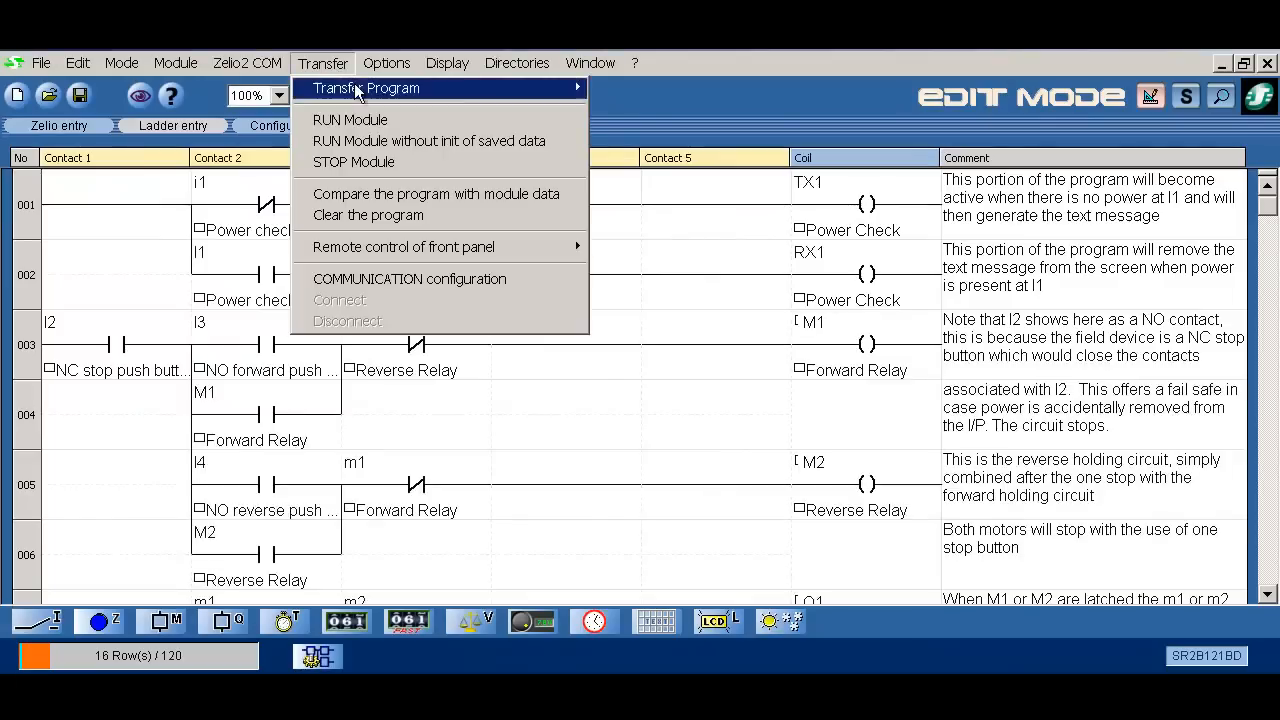
click(365, 88)
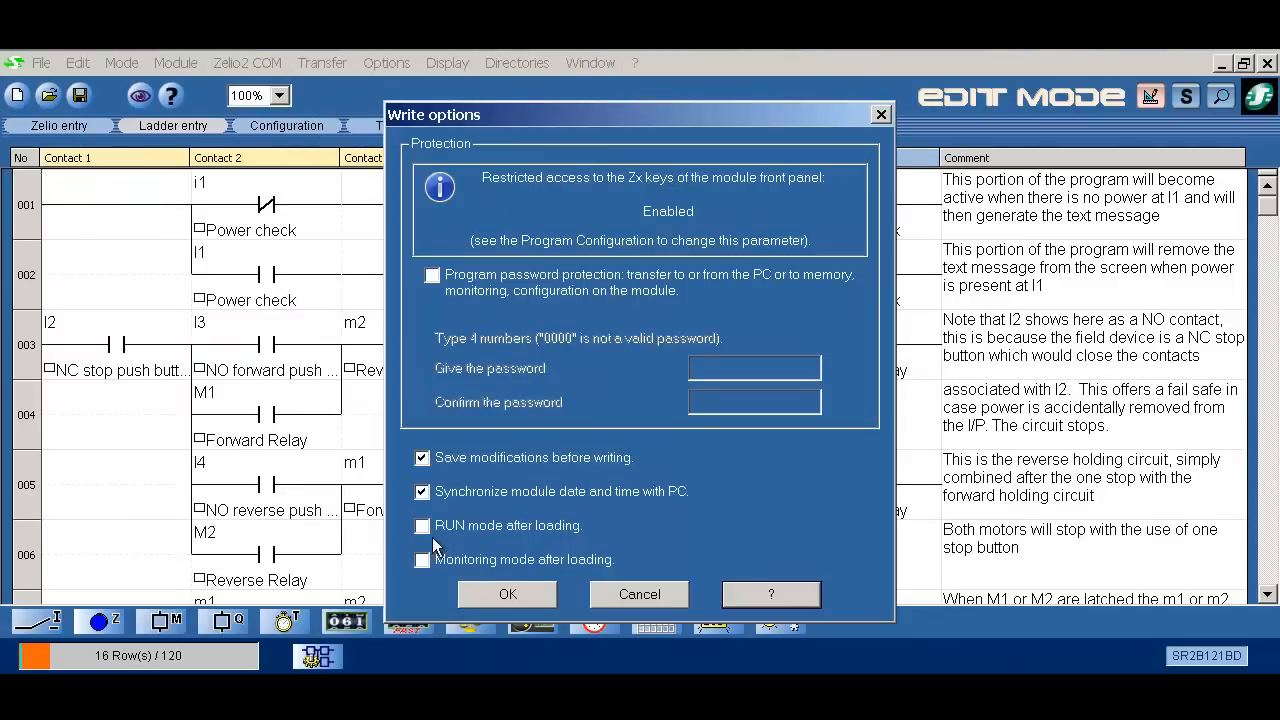
click(507, 593)
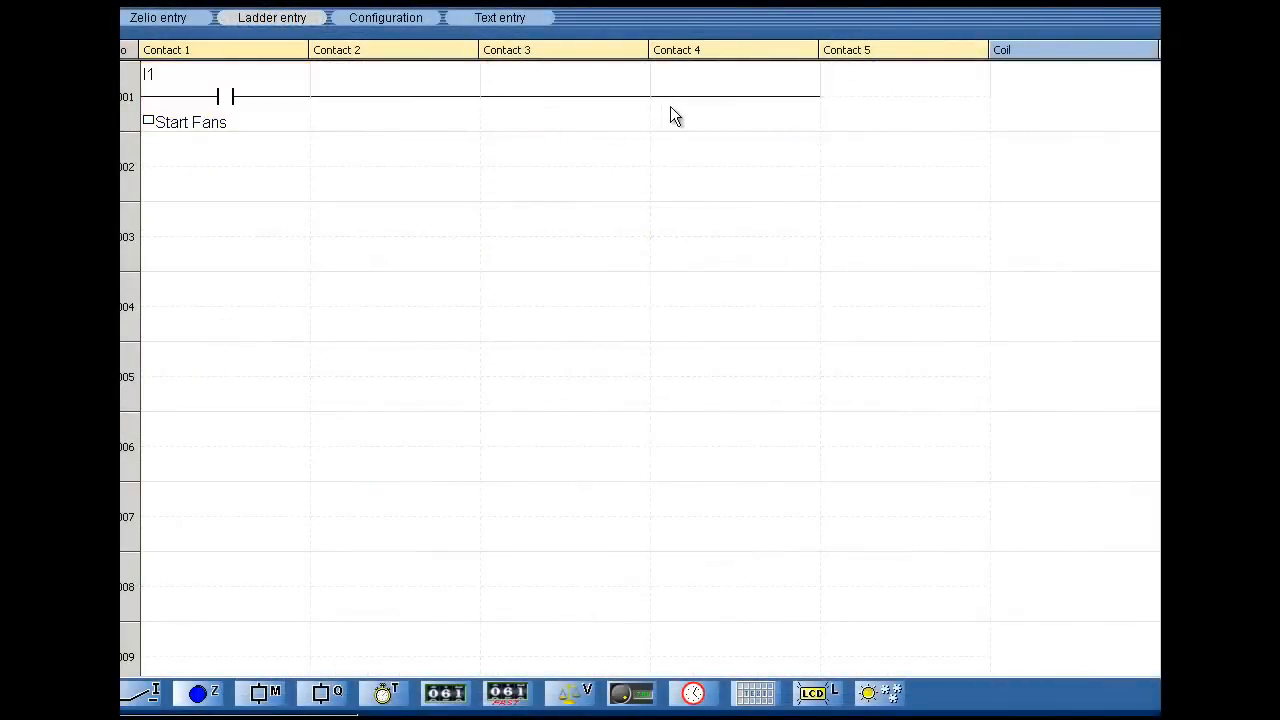
Add coil Q1 on rung 1, the Fan 2 Delay timer coil on rung 2, and a coil on rung 3.
click(321, 692)
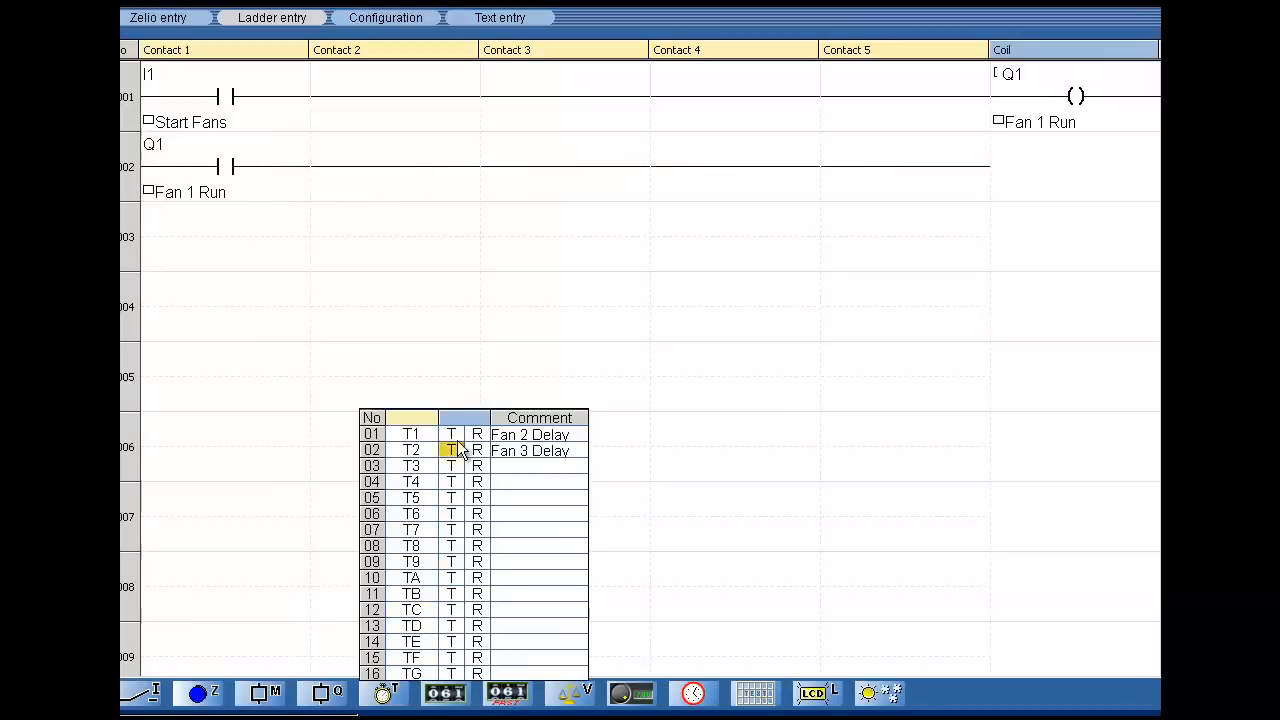
double_click(411, 434)
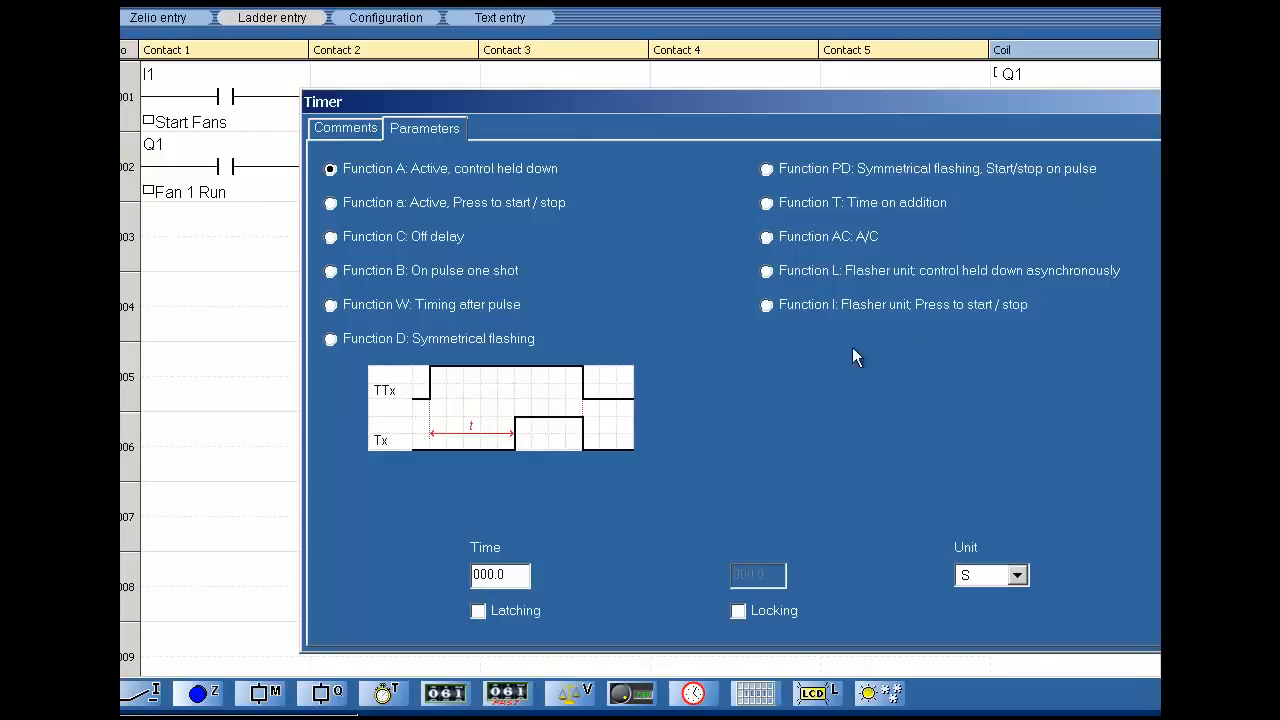
click(767, 236)
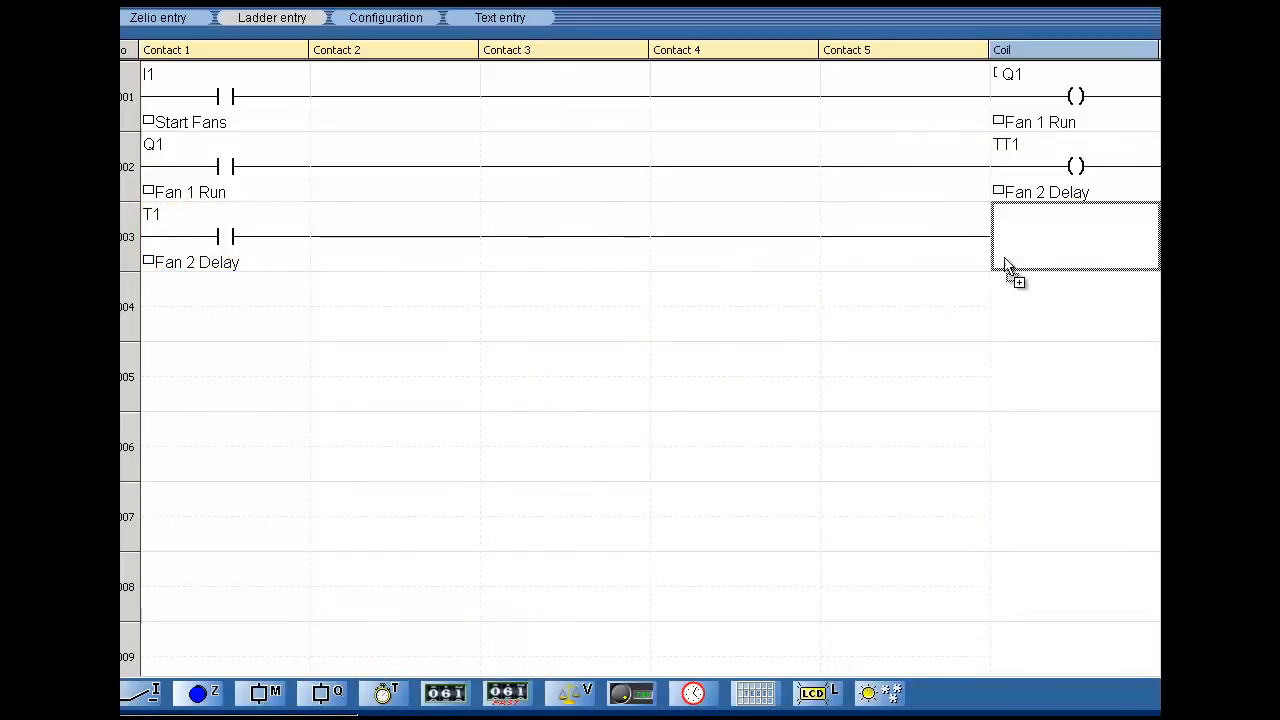
click(1075, 237)
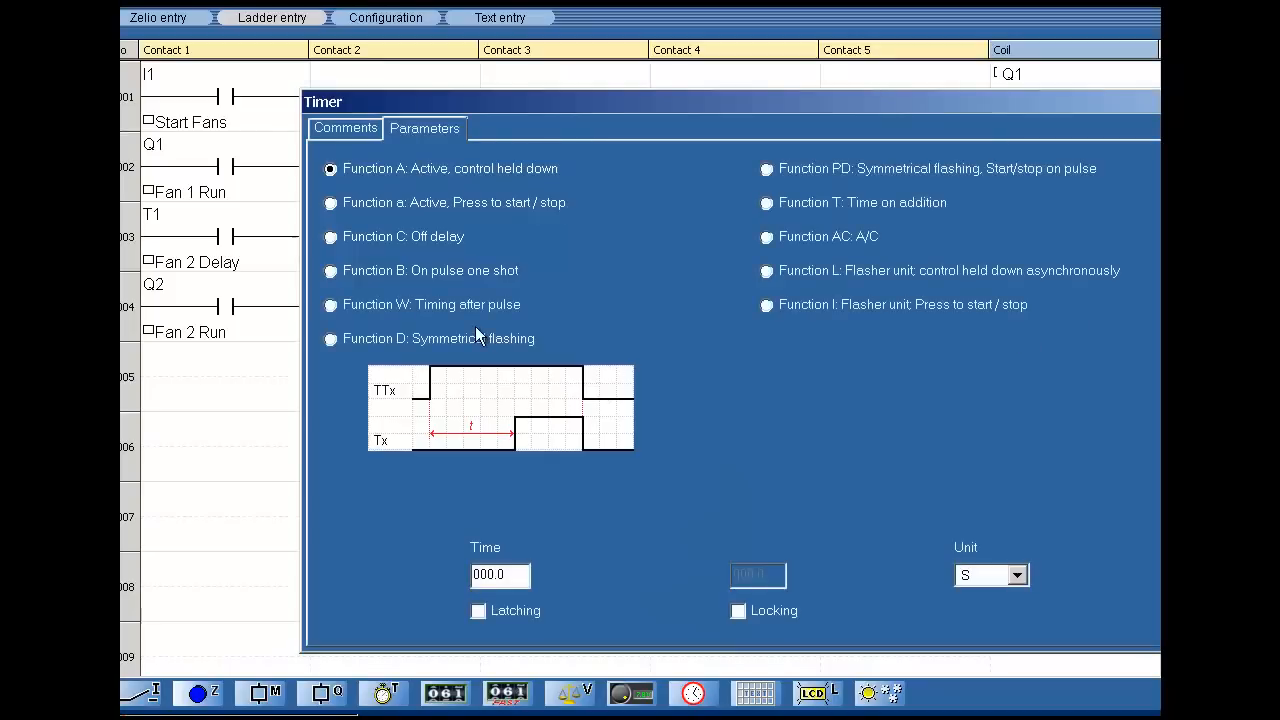
click(766, 236)
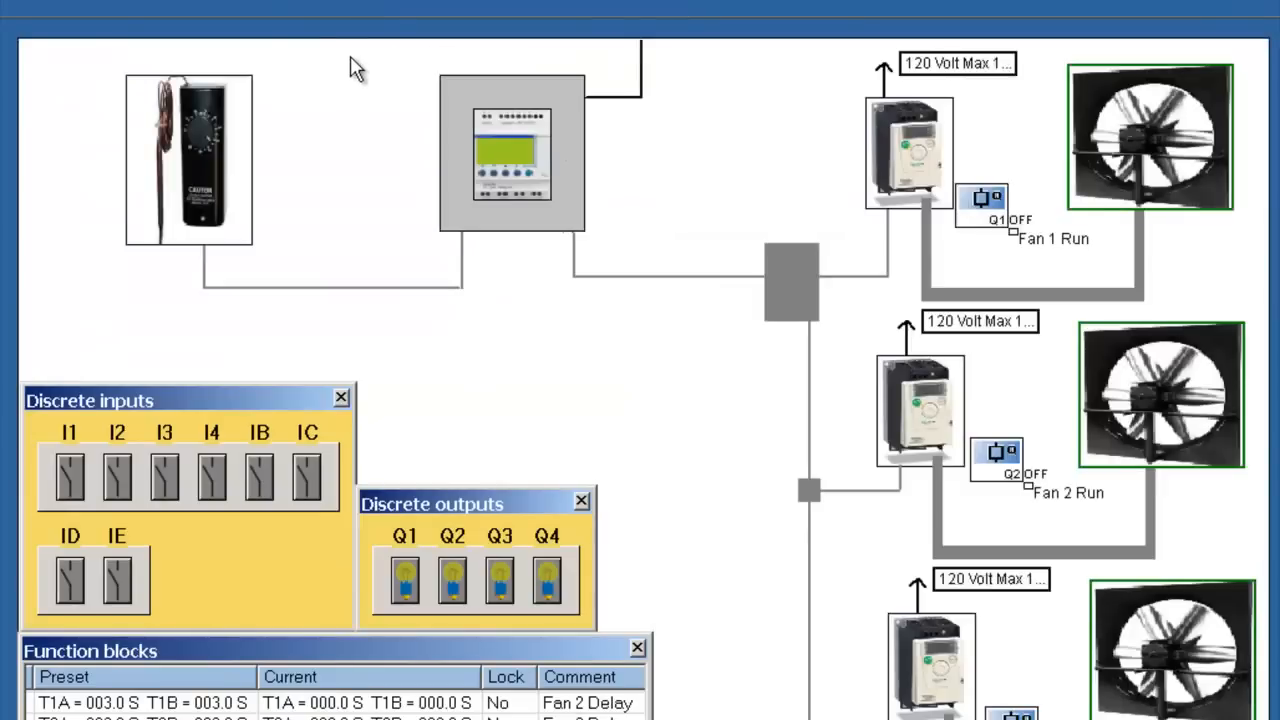
Toggle input I1 on to run Fan 1 and Fan 2, then off to stop them.
click(69, 475)
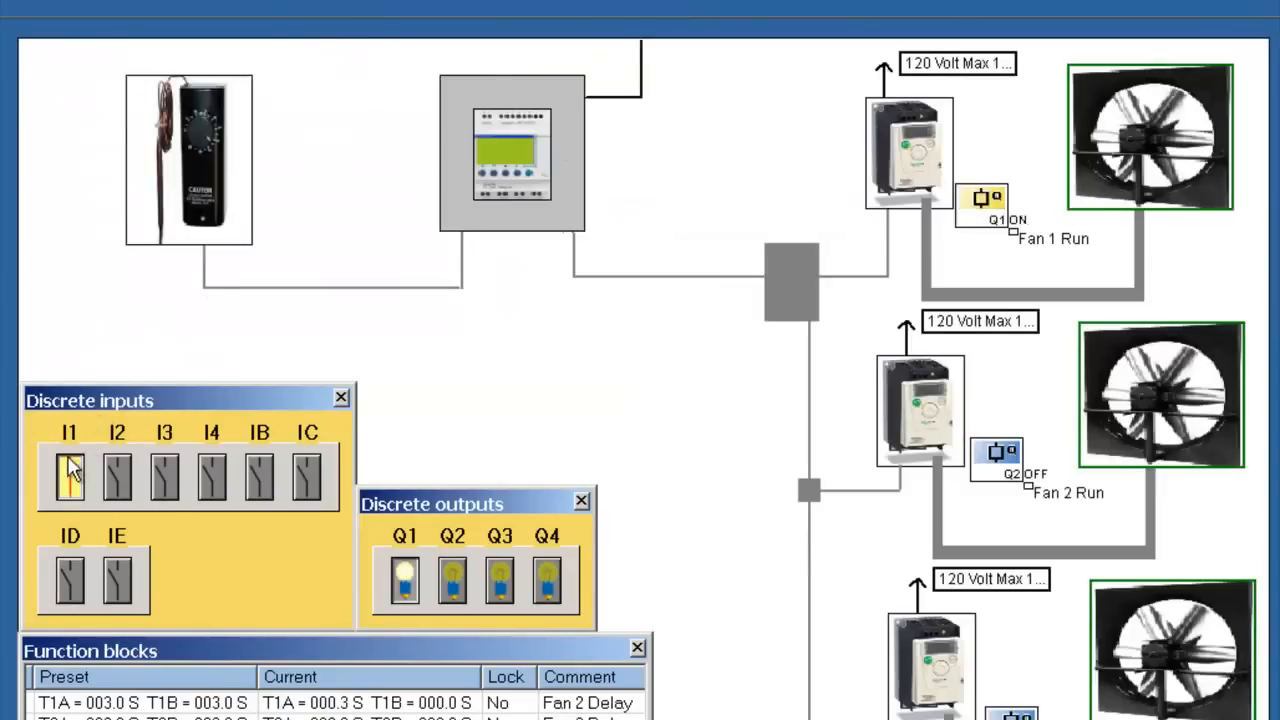
click(69, 477)
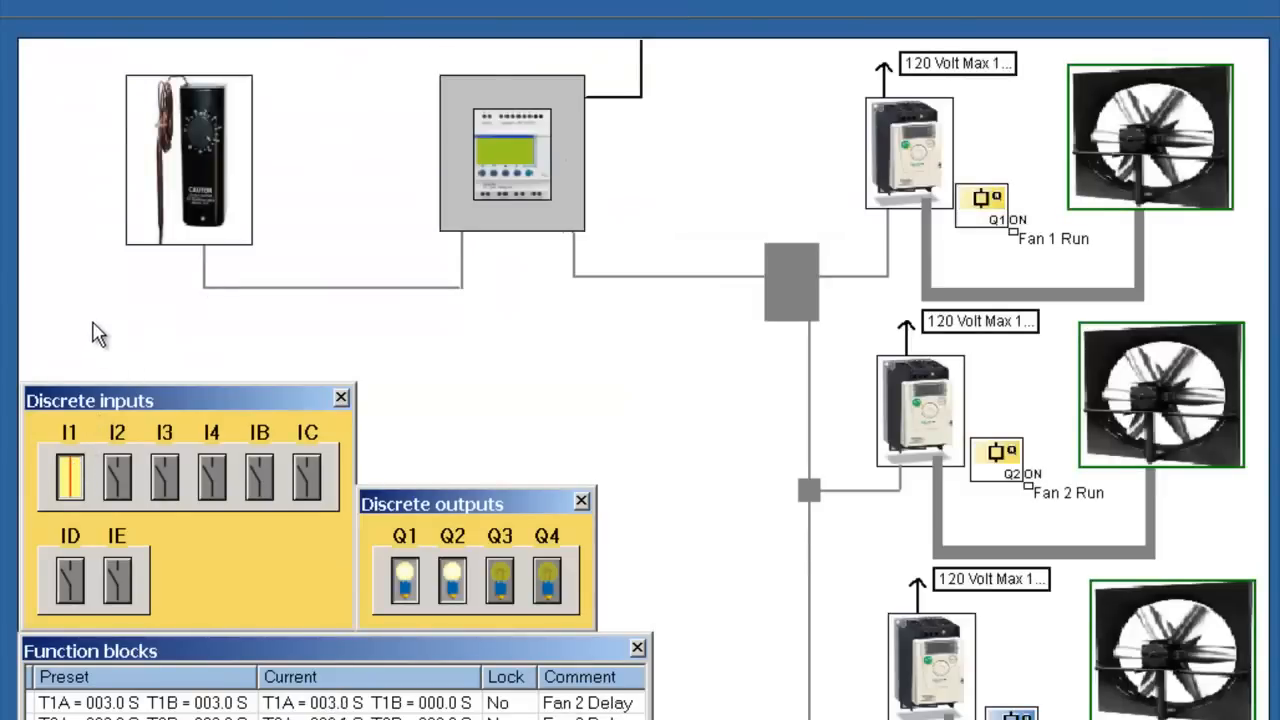
click(68, 475)
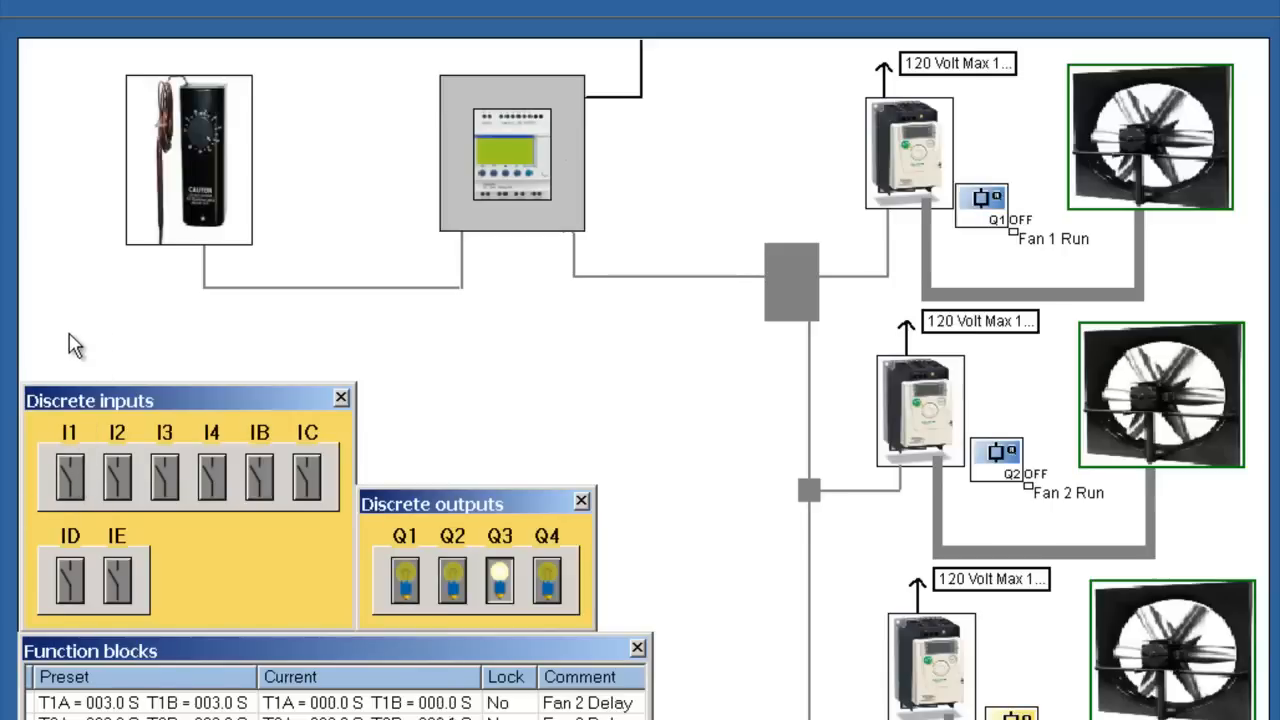
click(498, 580)
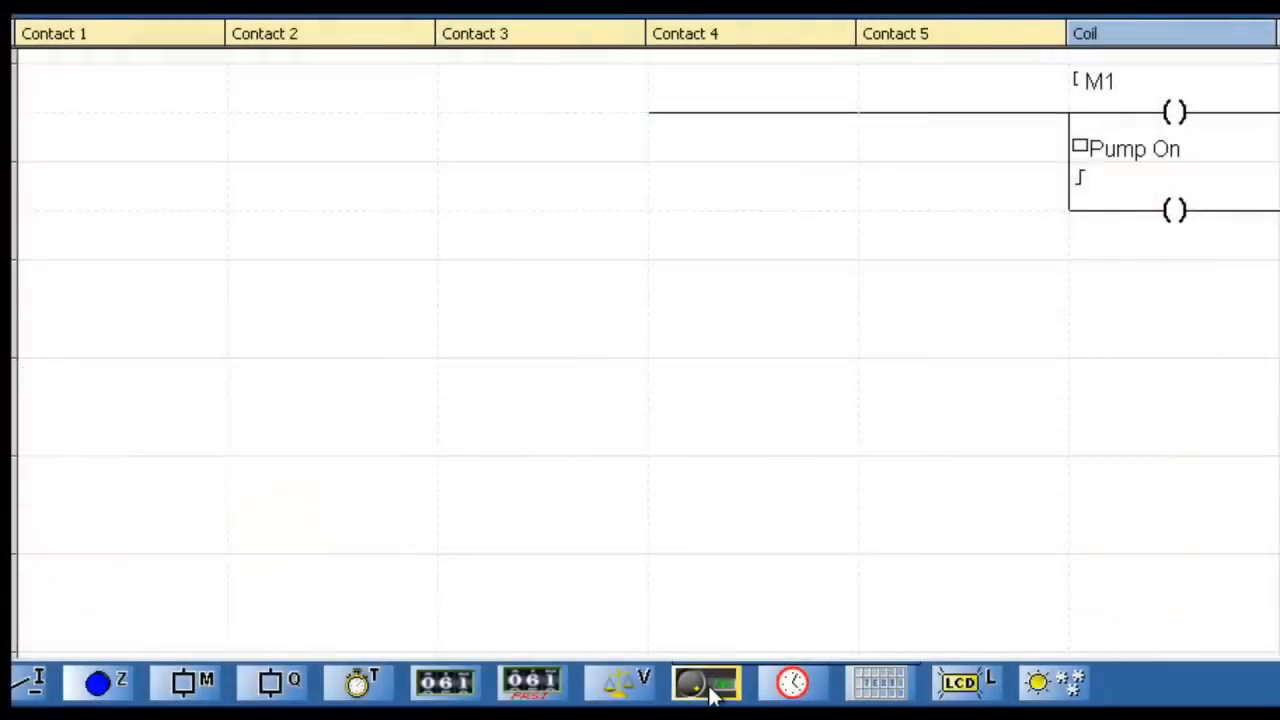
Place analog comparator A1 on rung 1 and set its reference to 2.0.
click(705, 683)
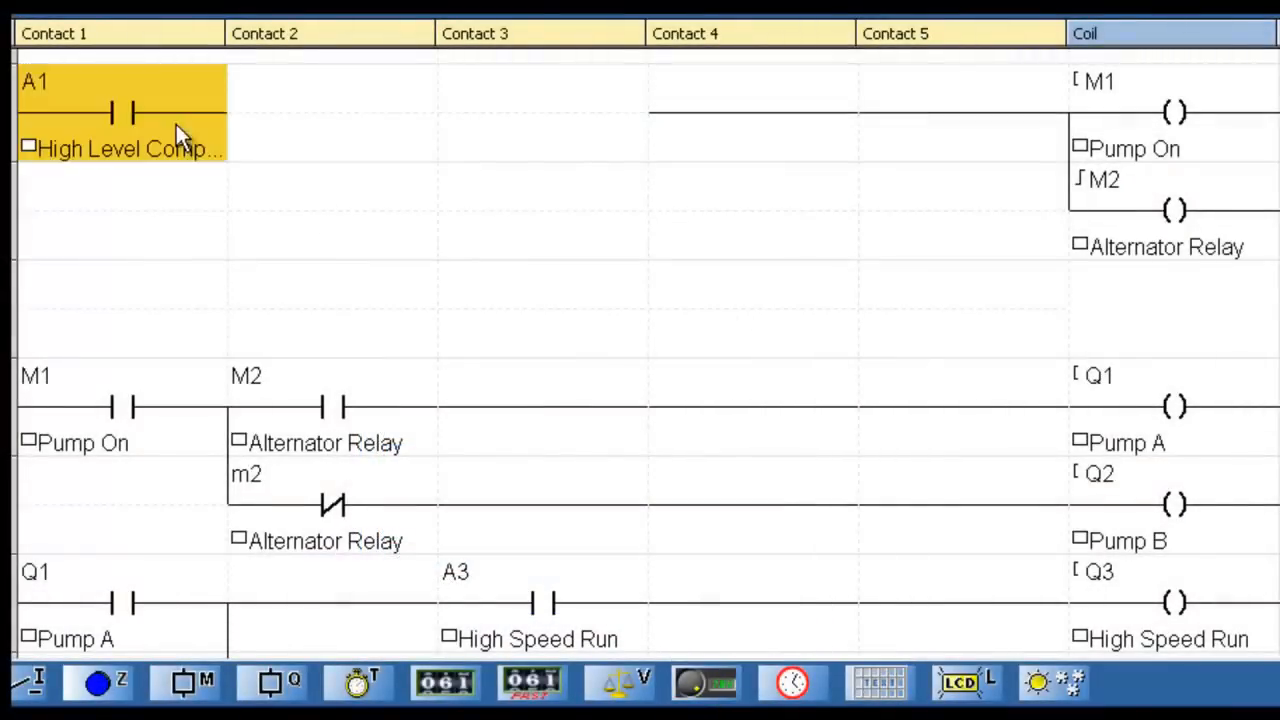
double_click(120, 110)
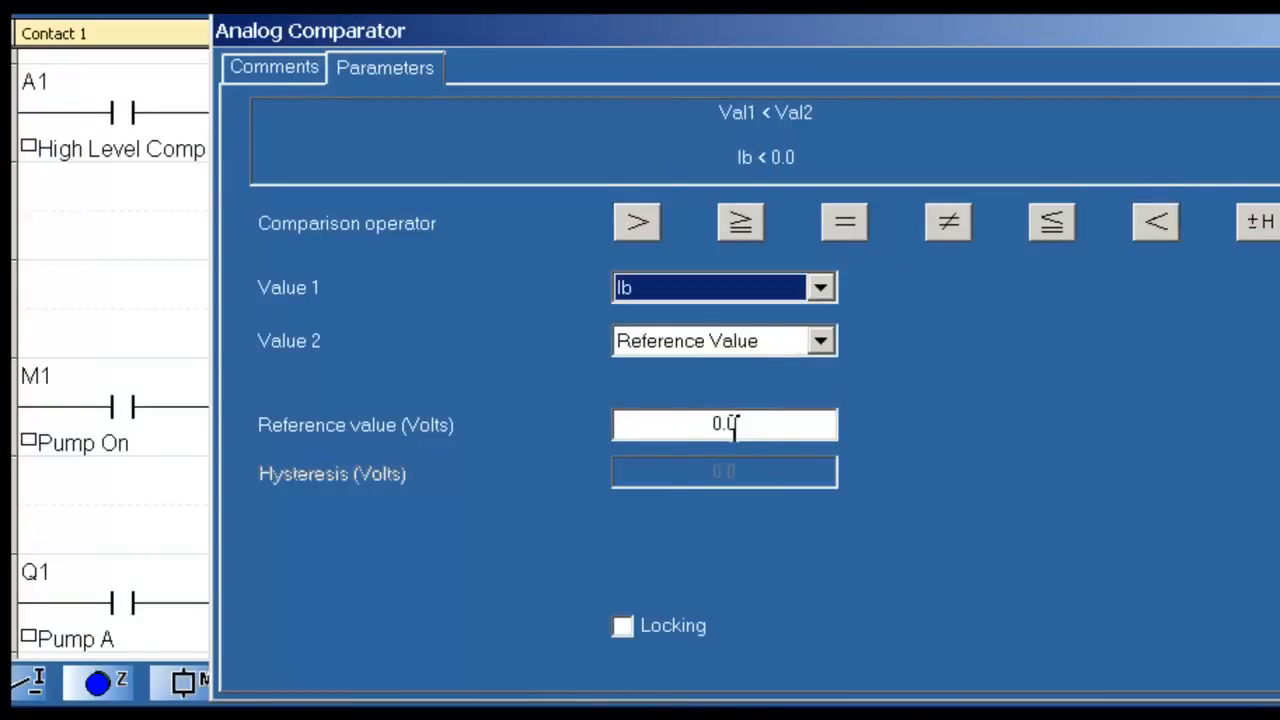
text(2.0)
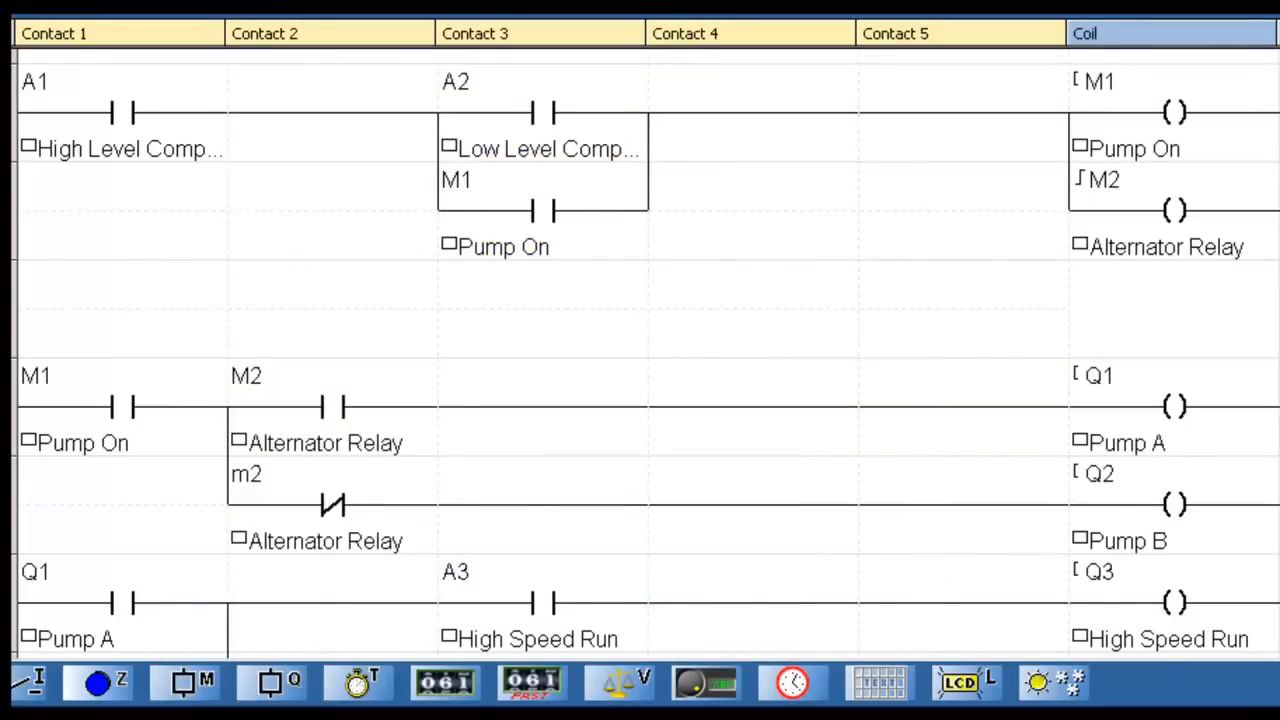
Enter 'Level Sensor 0-10 V' as the Text entry comment for analog input IB.
click(551, 29)
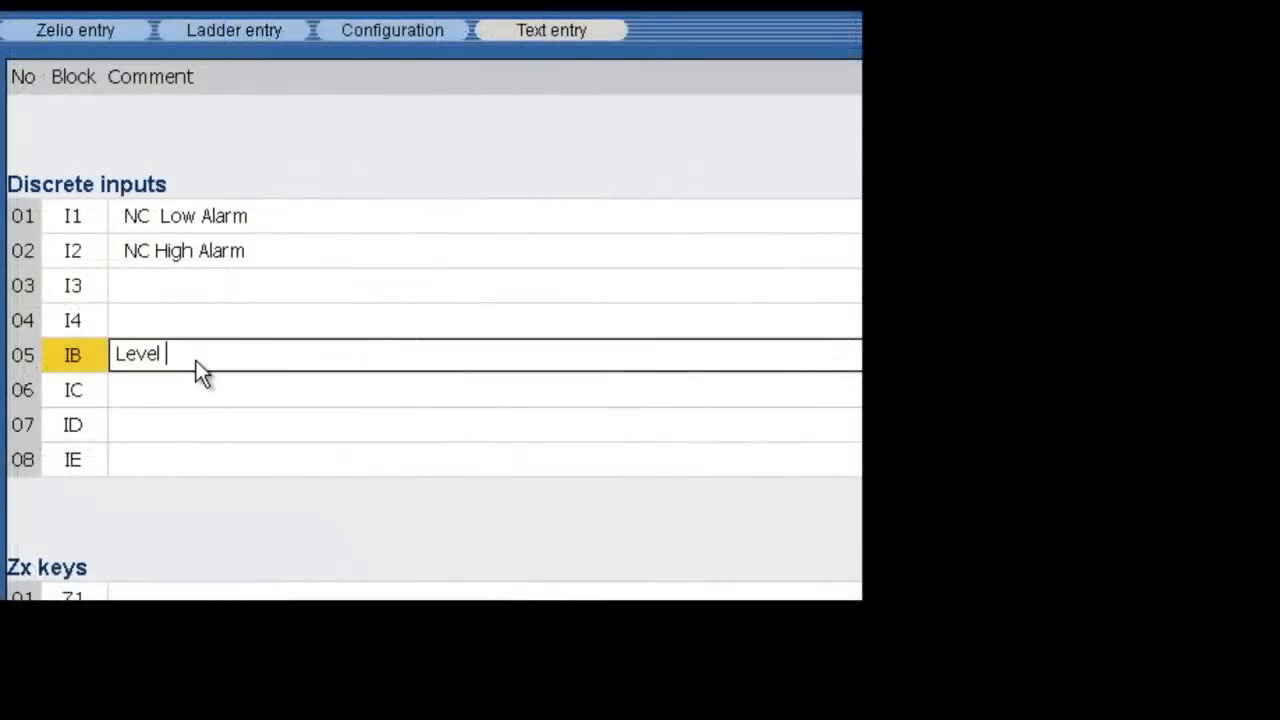
text(Sensor)
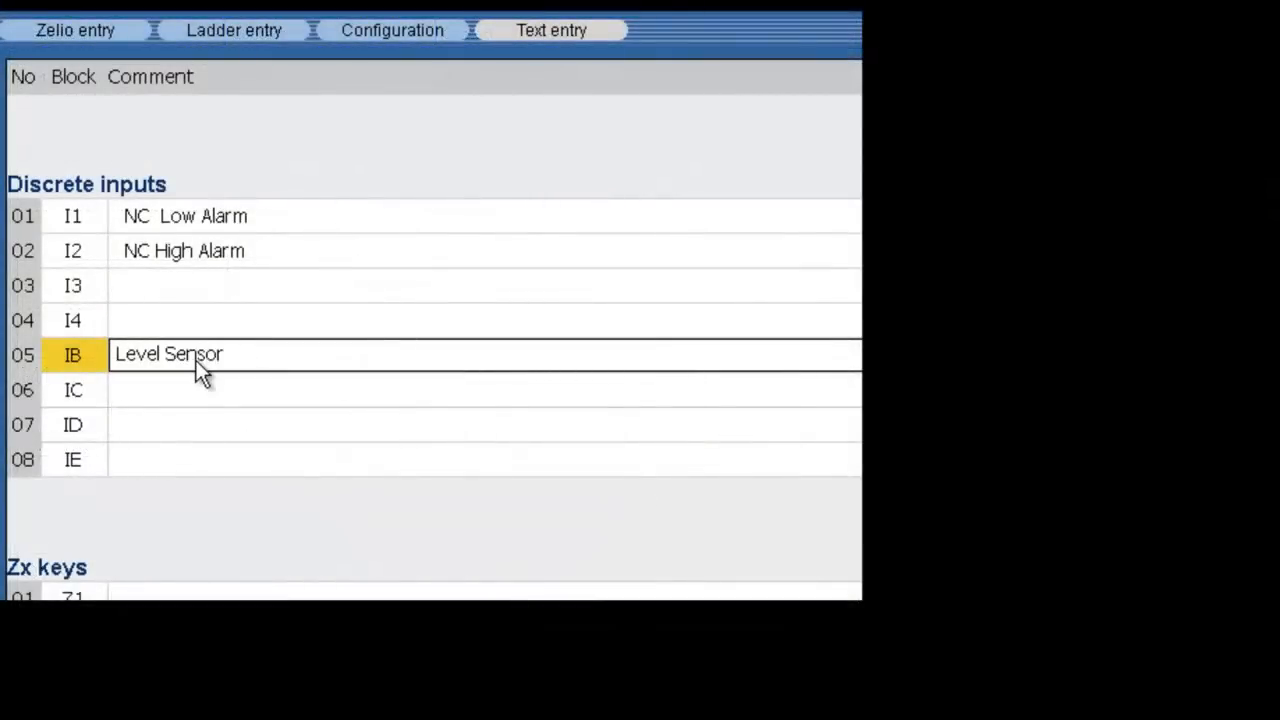
text(0-10)
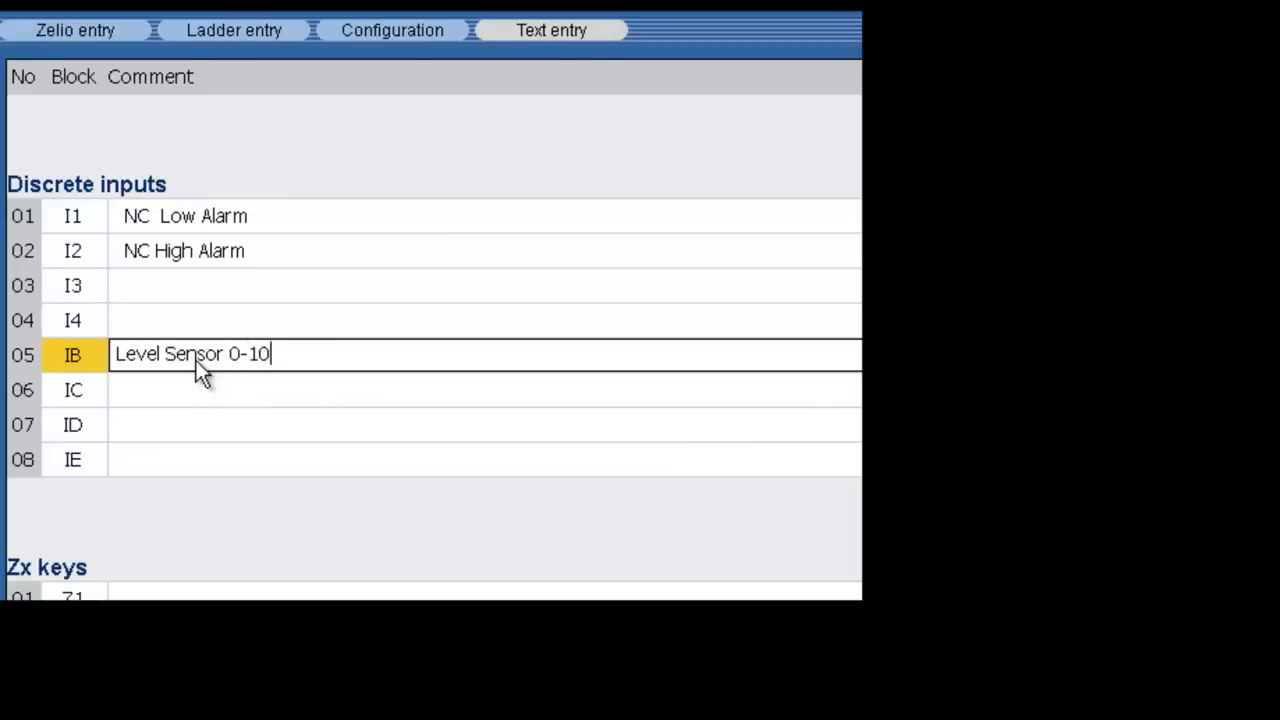
text(V)
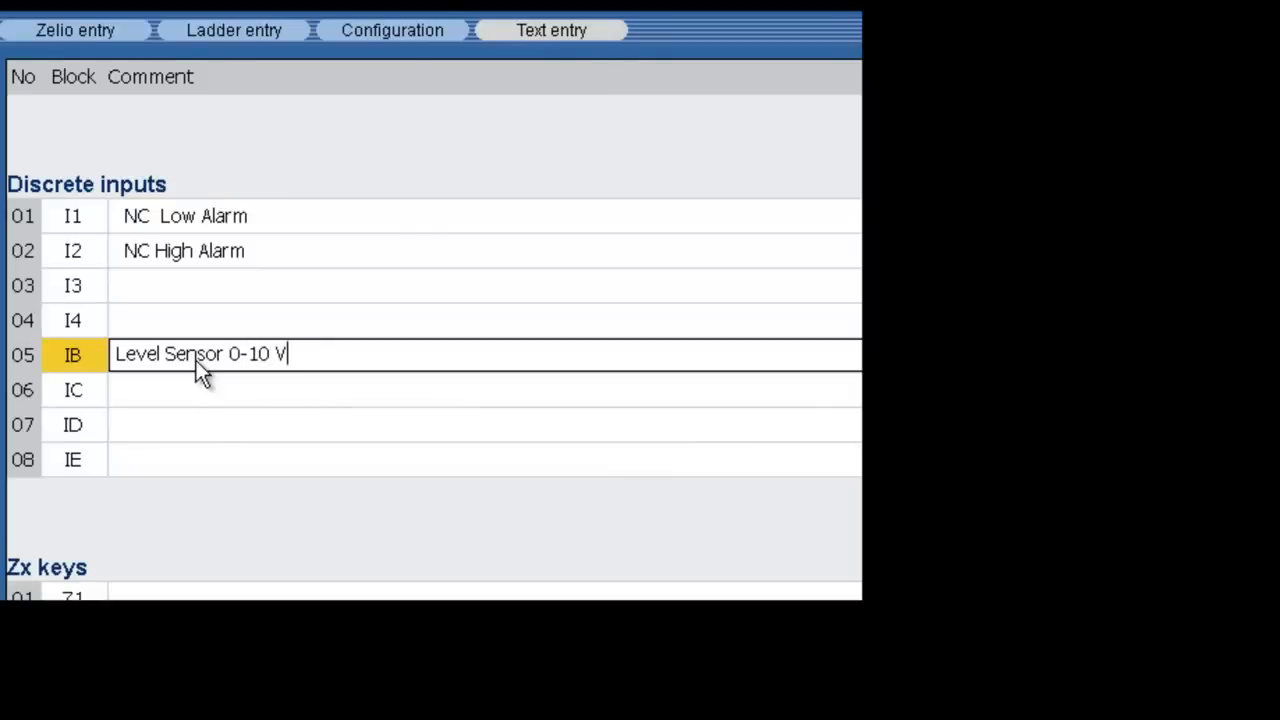